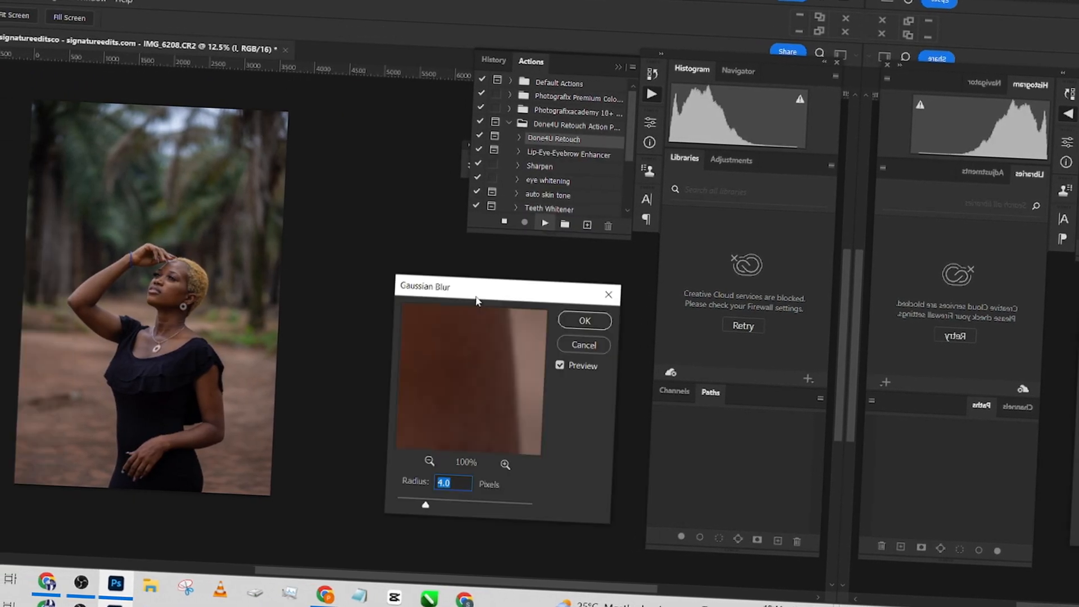
# - Confirm the skin blur amount and start the retouch actions from the Actions panel
pyautogui.click(583, 320)
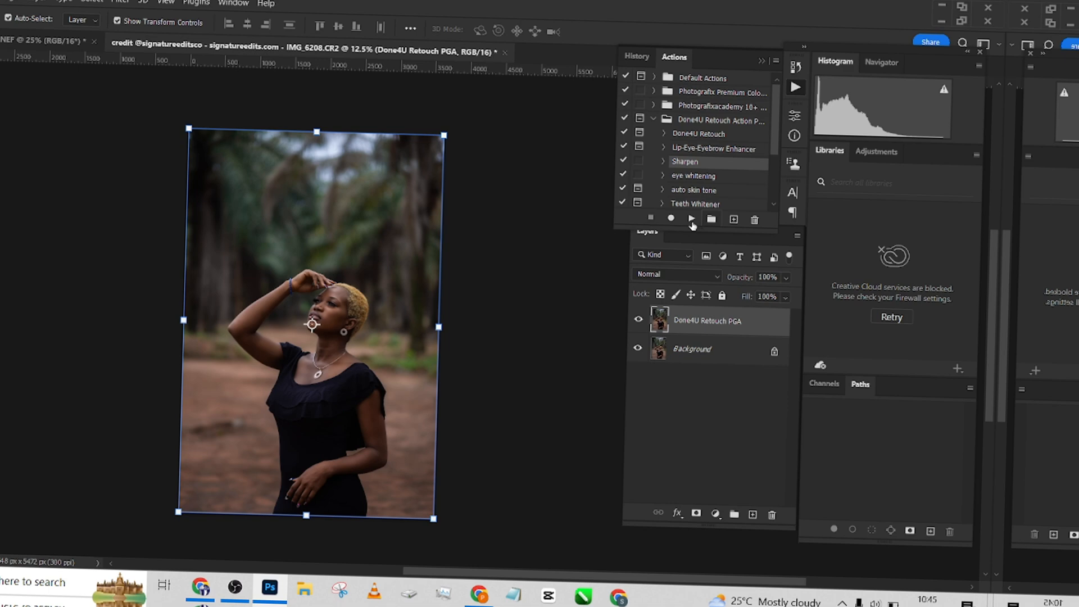
pyautogui.click(692, 219)
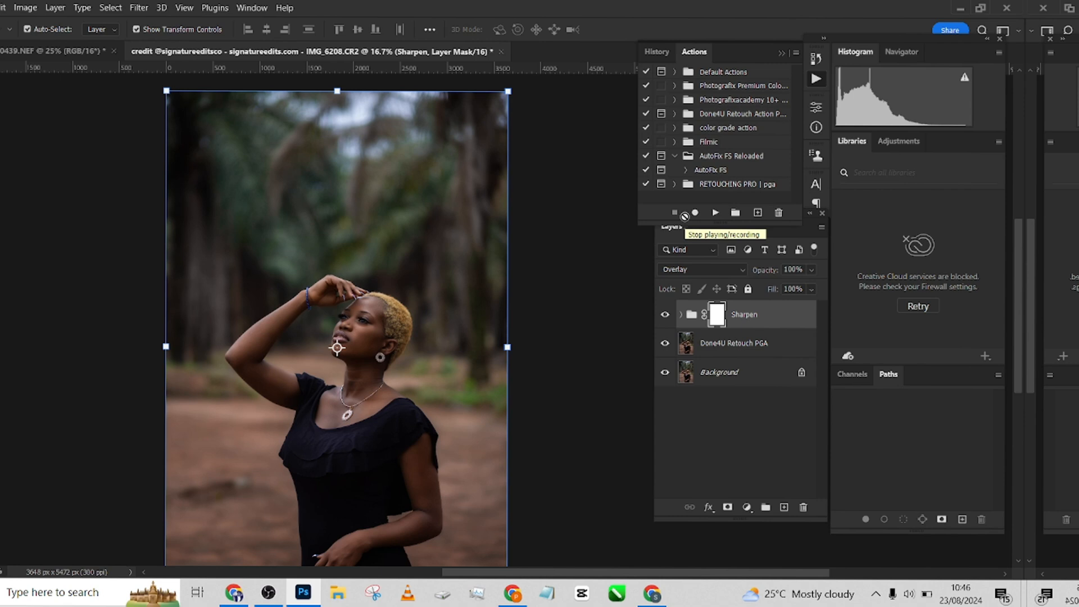
pyautogui.click(676, 84)
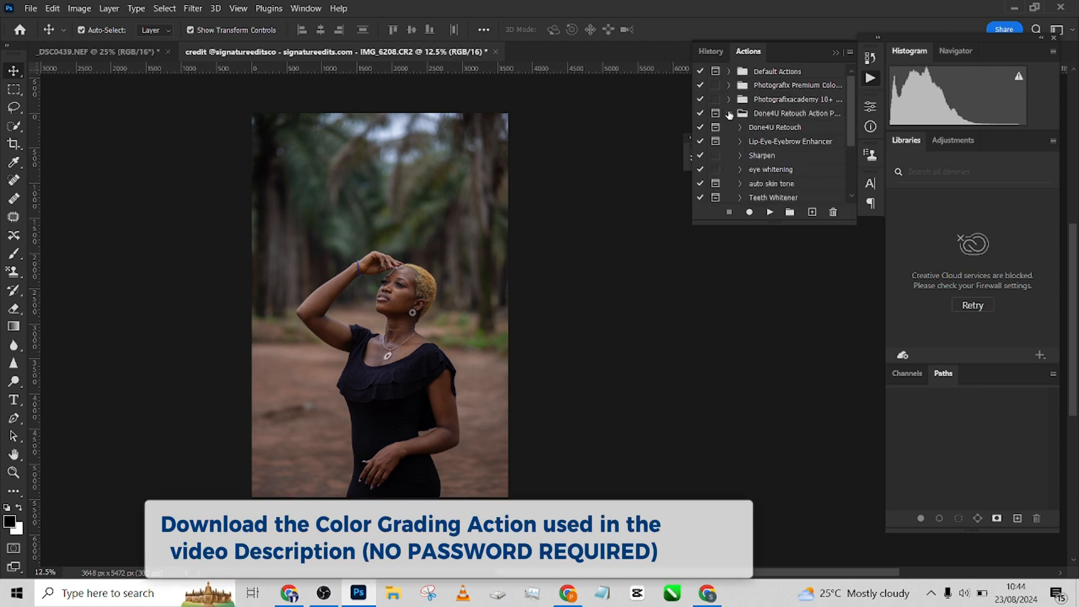
pyautogui.moveTo(765, 132)
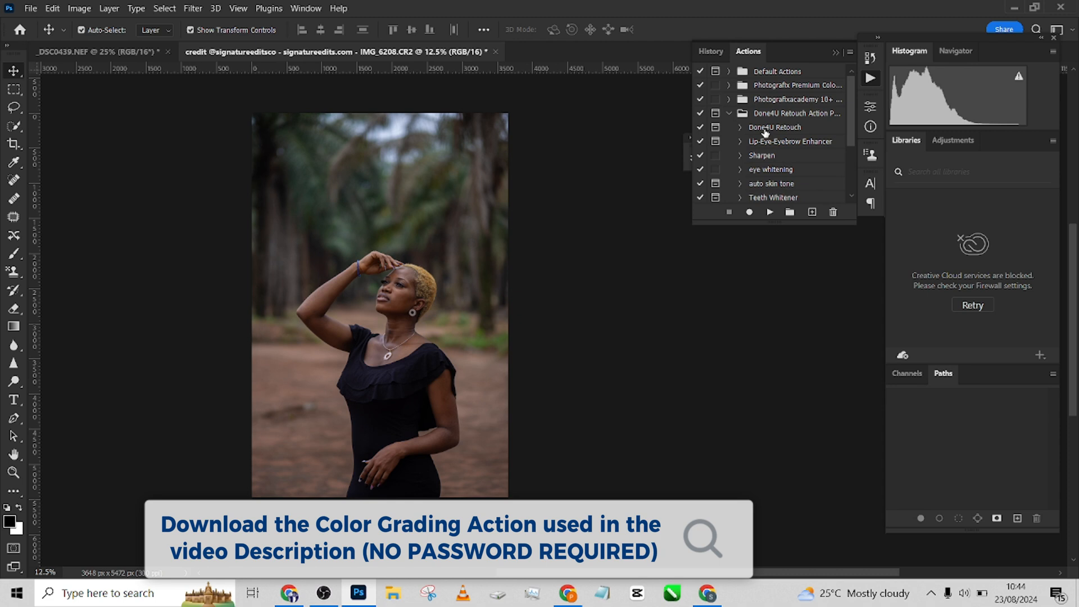
# - Run the Done4U Retouch action with a 2-pixel Gaussian Blur radius
pyautogui.click(769, 213)
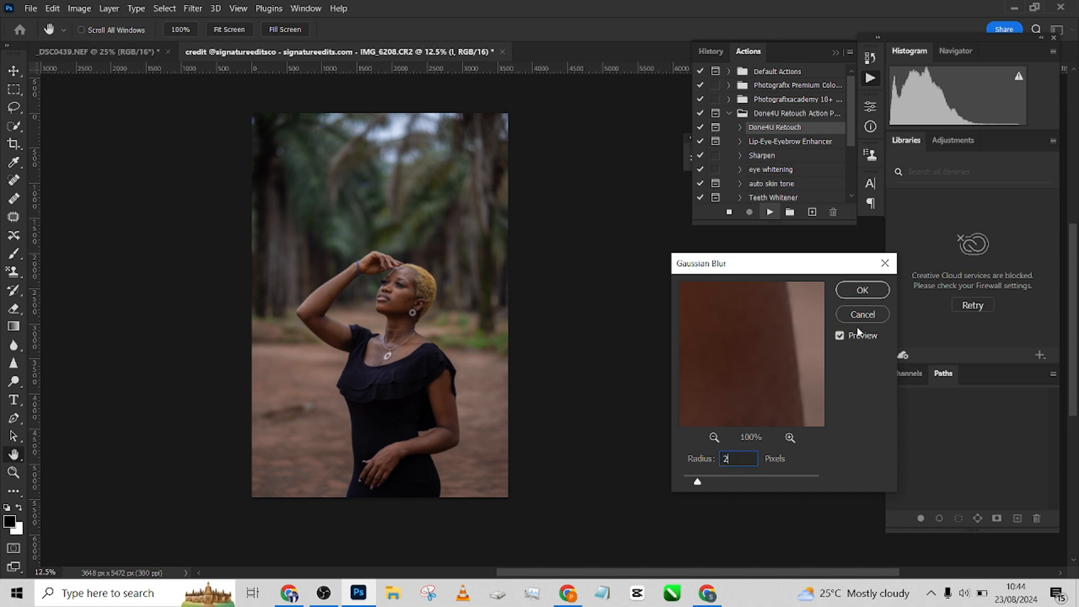
pyautogui.click(862, 290)
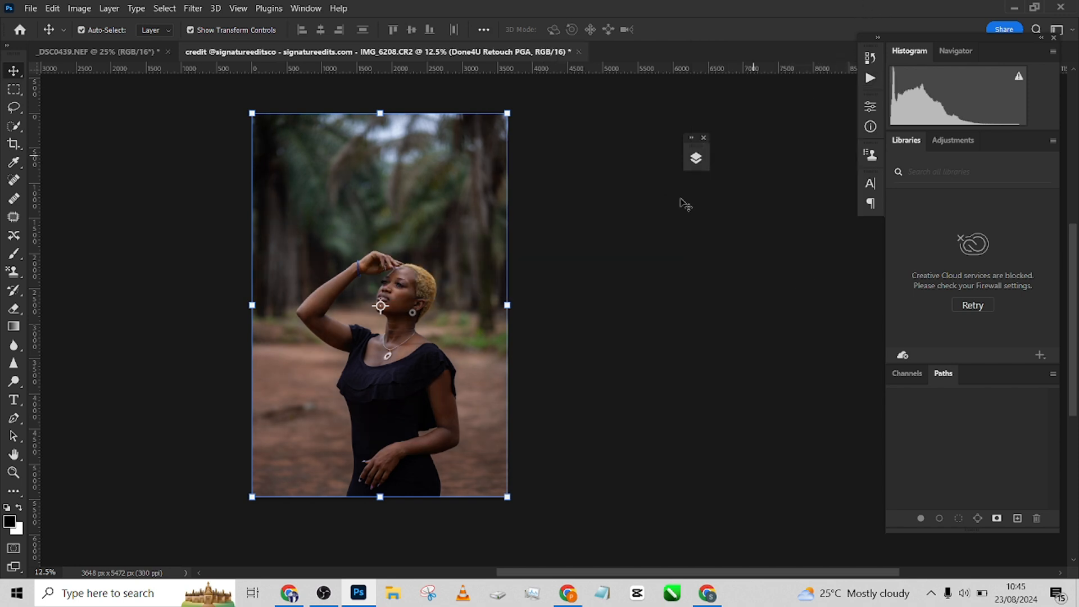
# - Toggle the Done4U Retouch PGA layer off and on twice to compare, leaving it visible
pyautogui.click(696, 156)
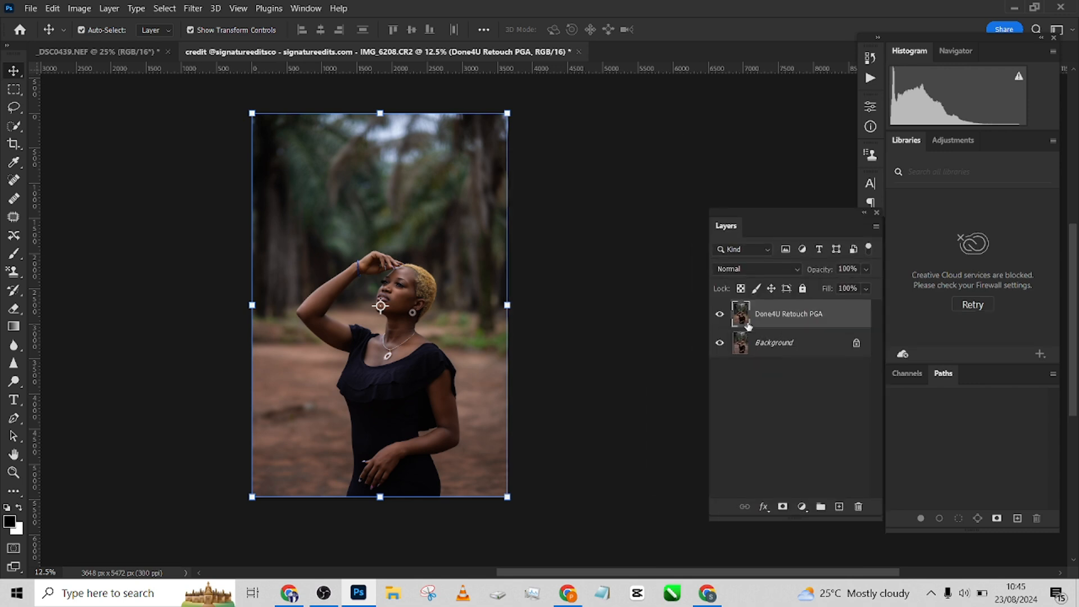
pyautogui.click(719, 313)
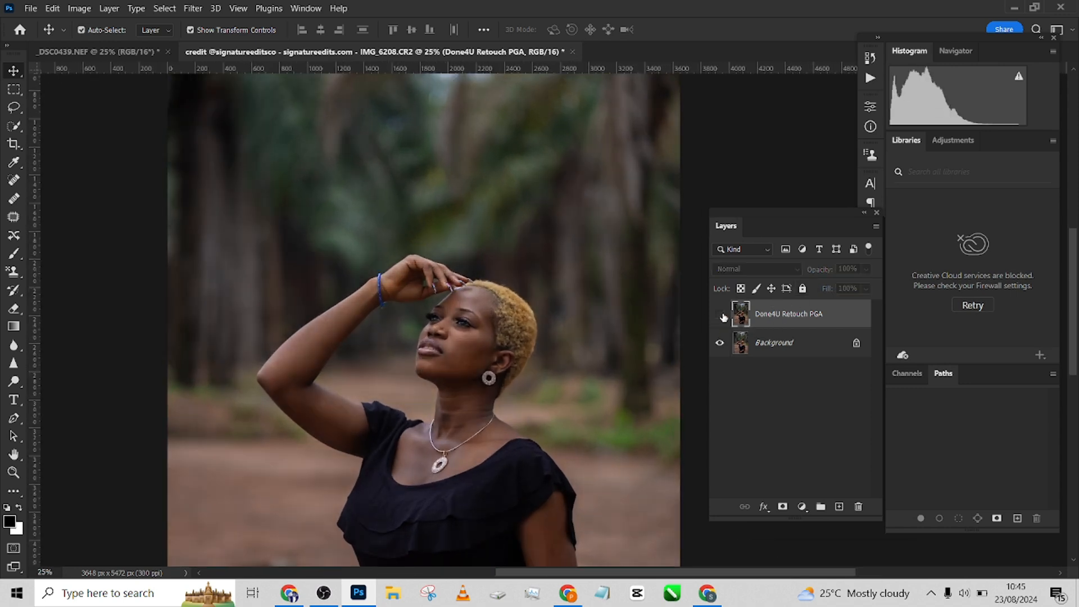
pyautogui.click(719, 313)
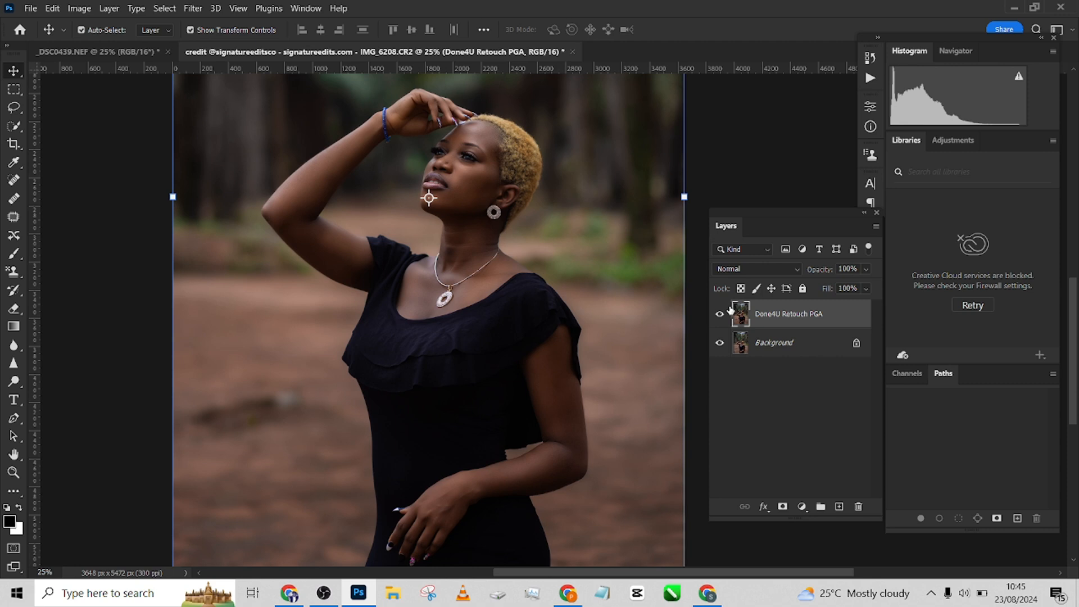
pyautogui.click(719, 314)
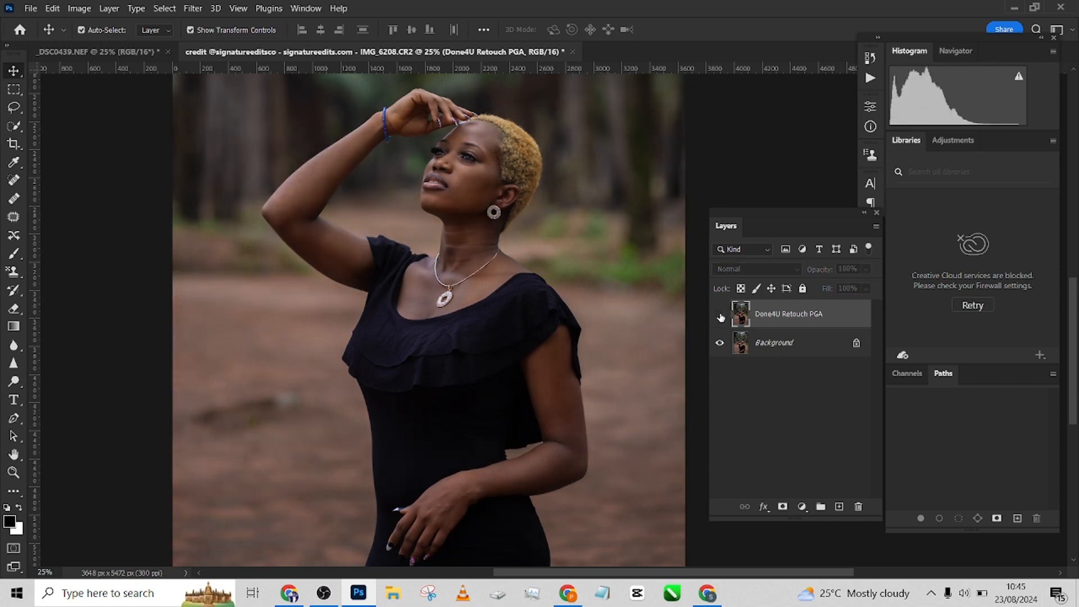
pyautogui.click(721, 313)
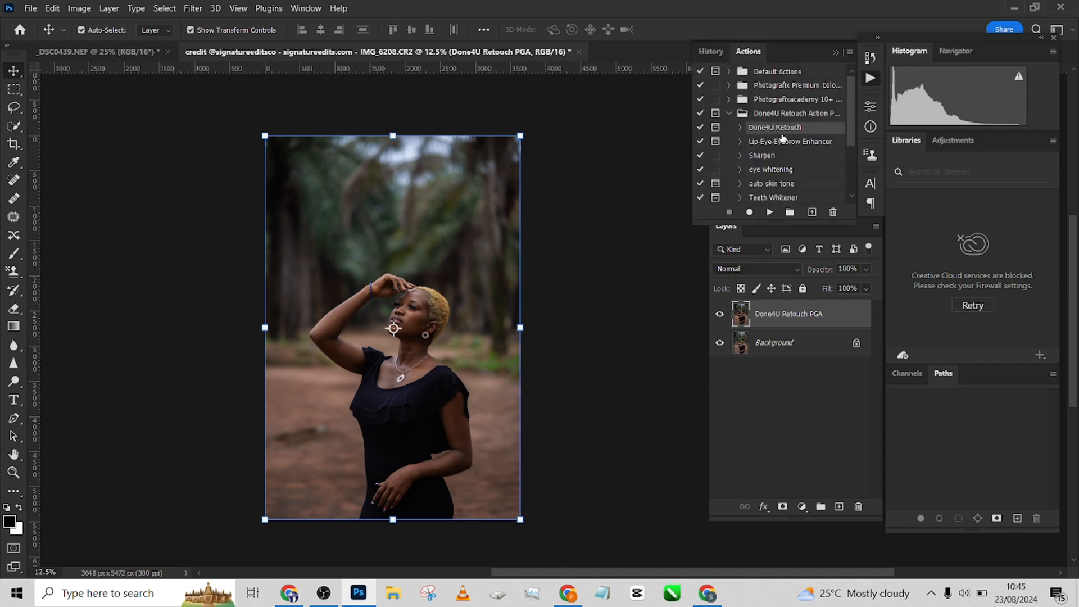
pyautogui.moveTo(791, 170)
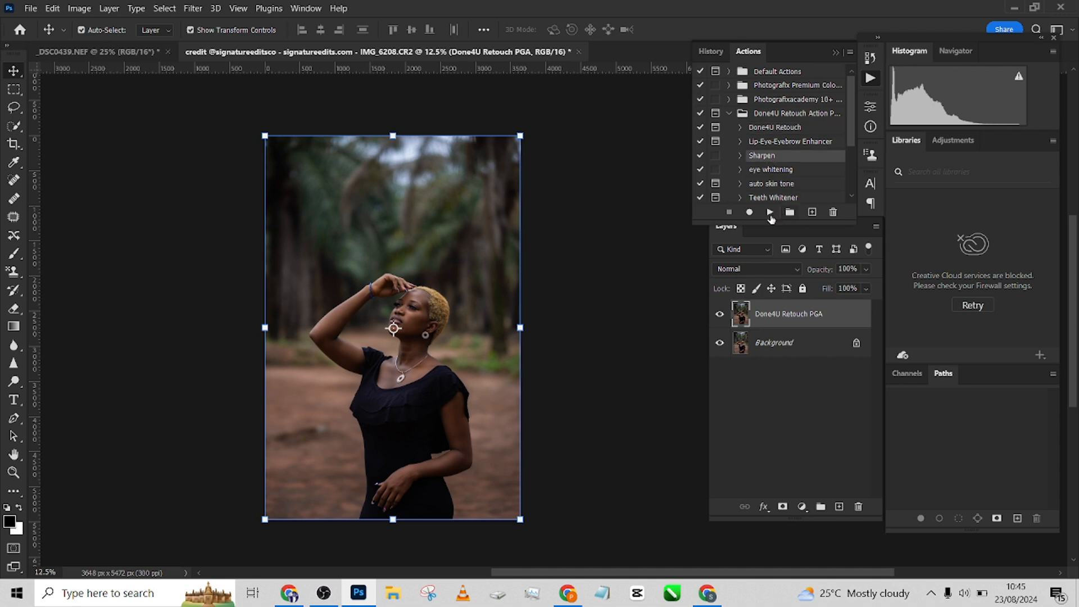
# - Run the Sharpen action, collapse the Sharpen group and toggle its visibility to compare
pyautogui.click(770, 212)
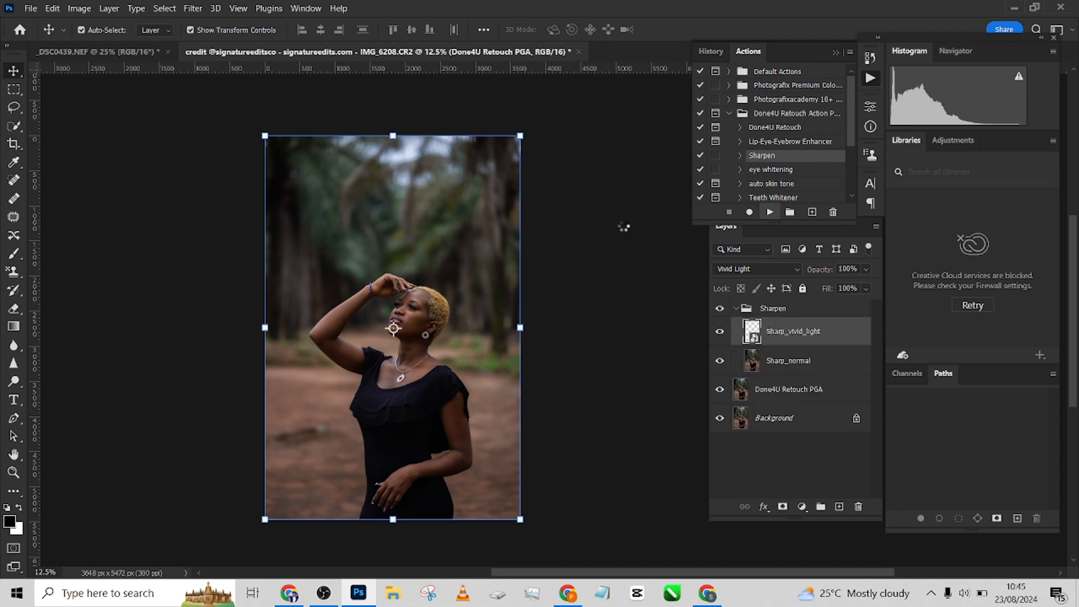
pyautogui.click(735, 308)
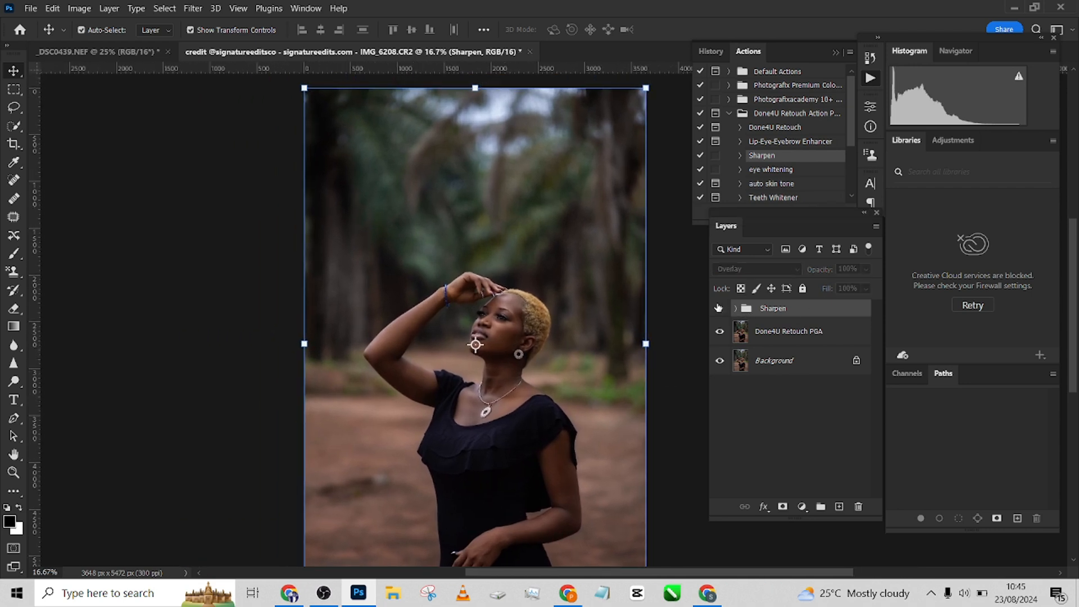
pyautogui.click(718, 308)
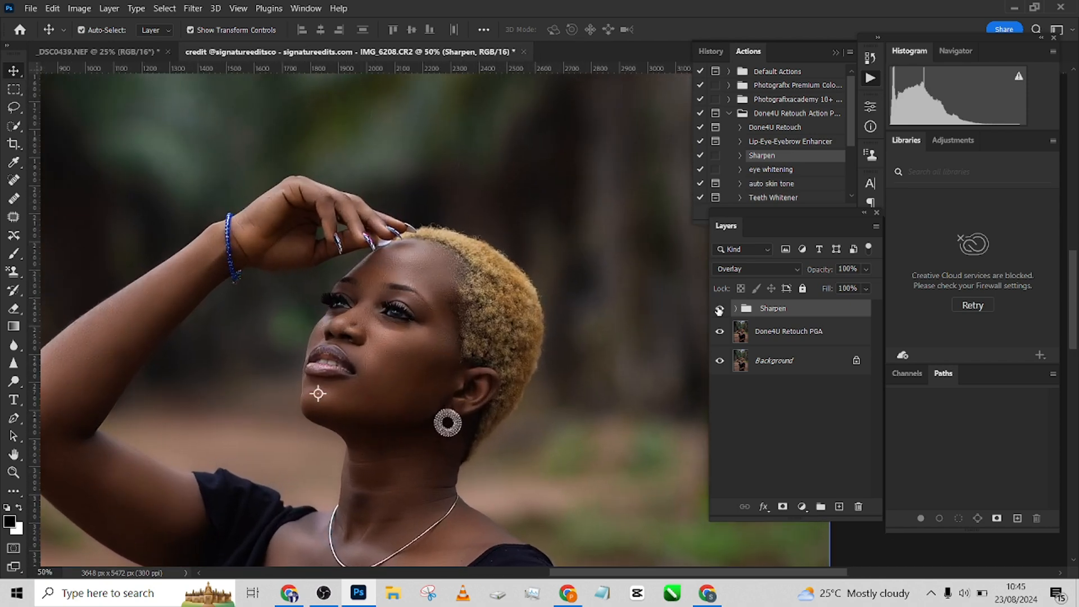
pyautogui.click(772, 308)
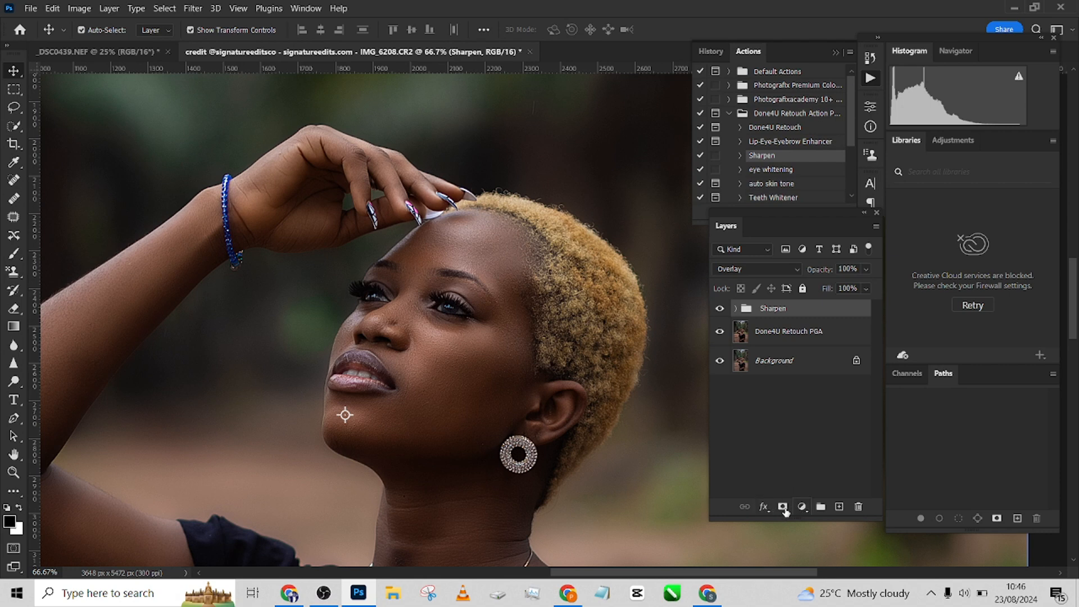
# - Add a white layer mask to the Sharpen group
pyautogui.click(783, 507)
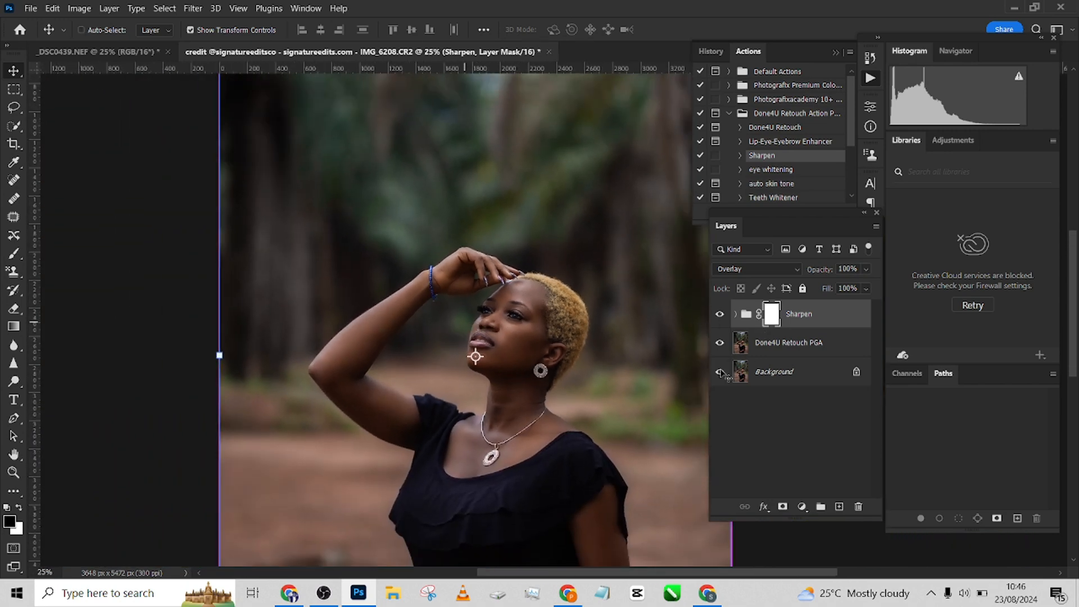
pyautogui.click(721, 372)
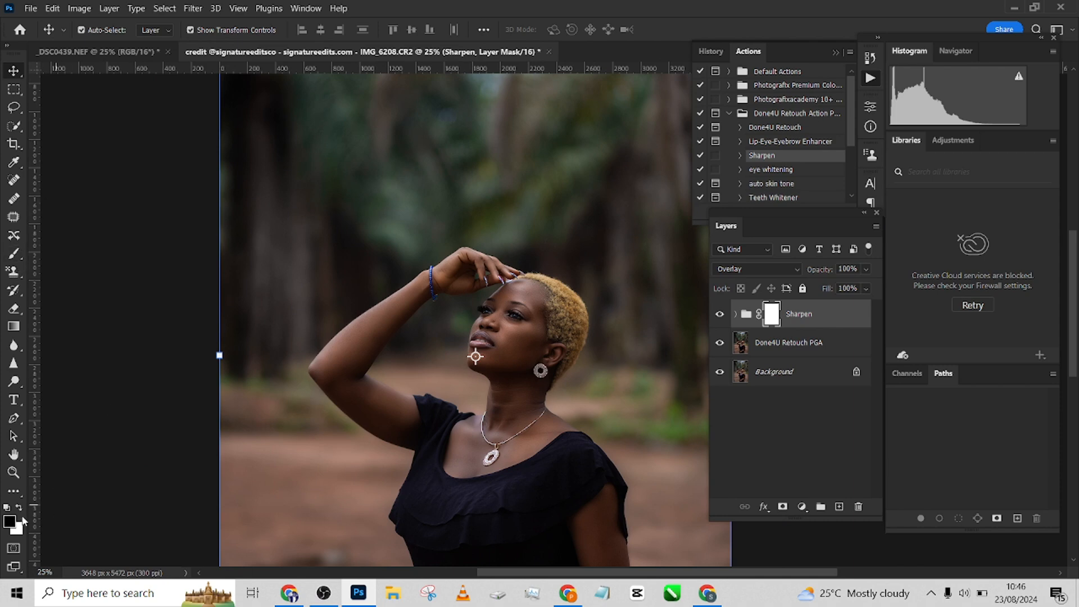
pyautogui.moveTo(438, 416)
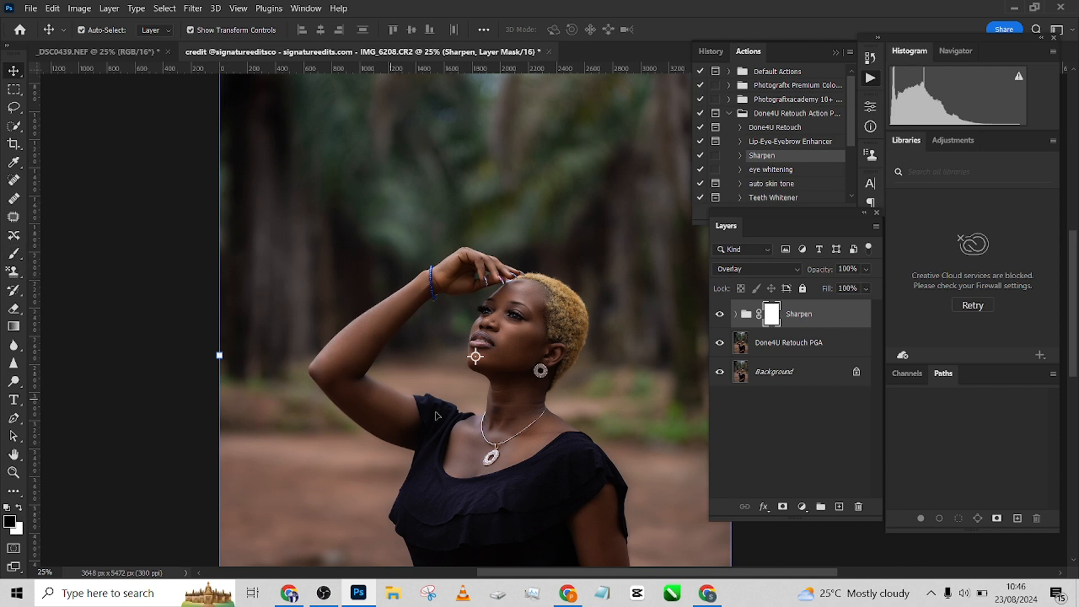
pyautogui.moveTo(581, 494)
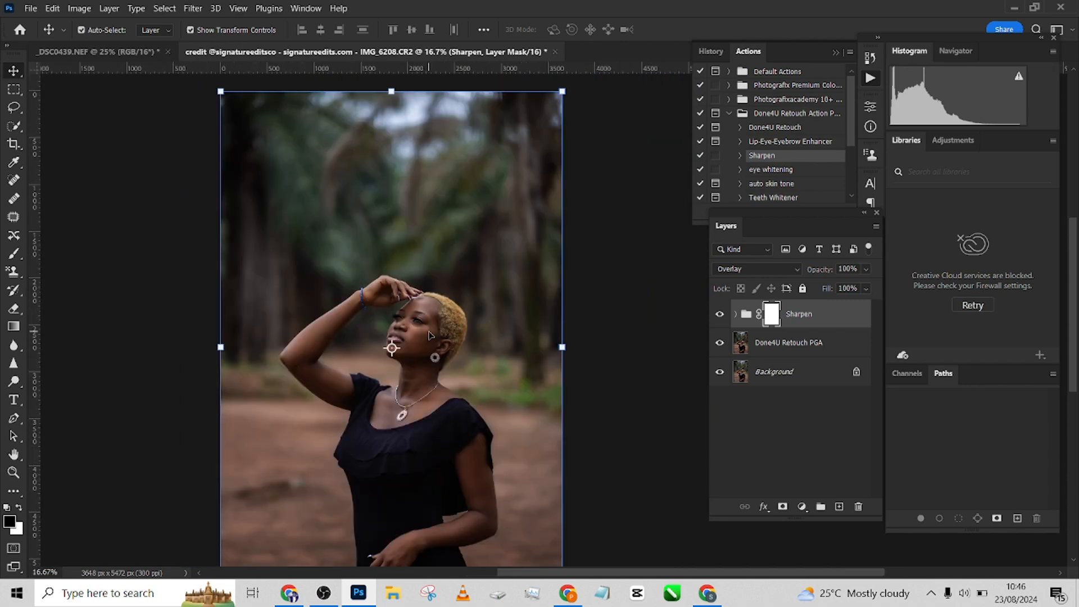
pyautogui.moveTo(503, 258)
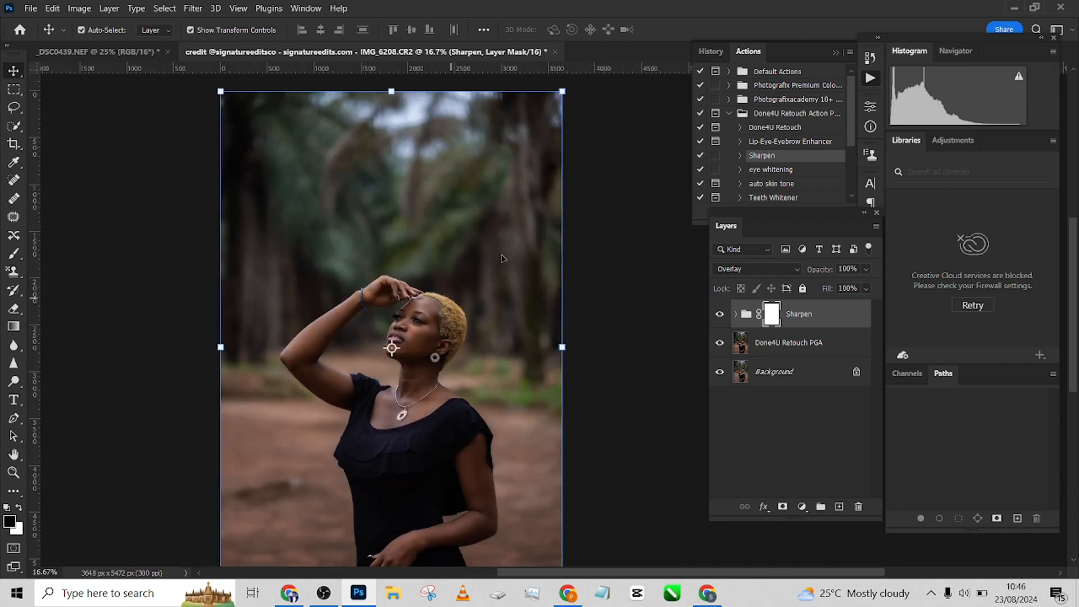
# - Stamp visible layers into Layer 1 and expand the Photografix Premium action set
pyautogui.scroll(-3)
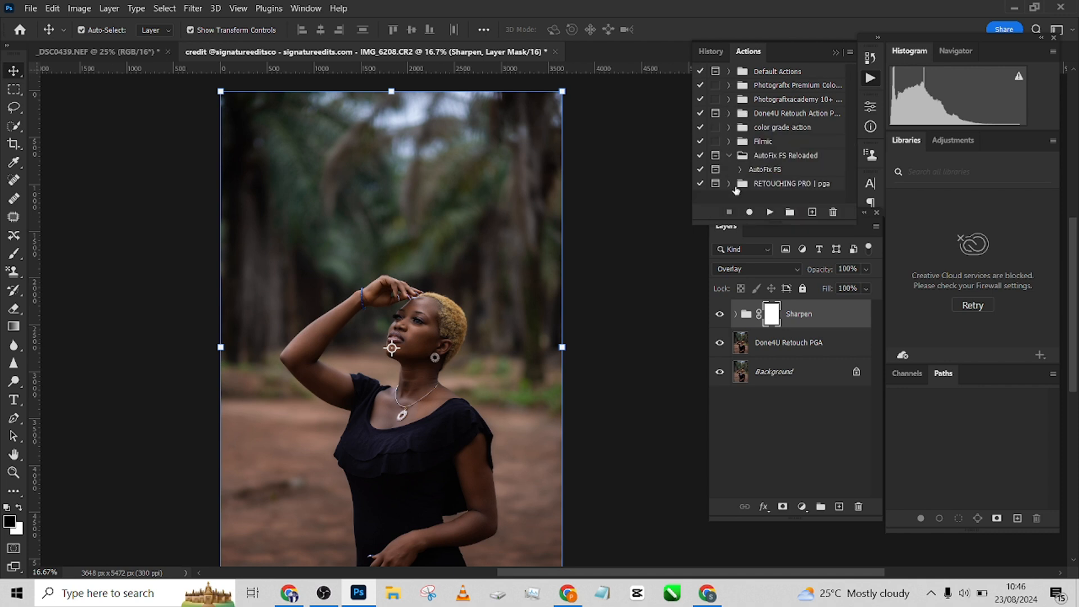
pyautogui.moveTo(739, 213)
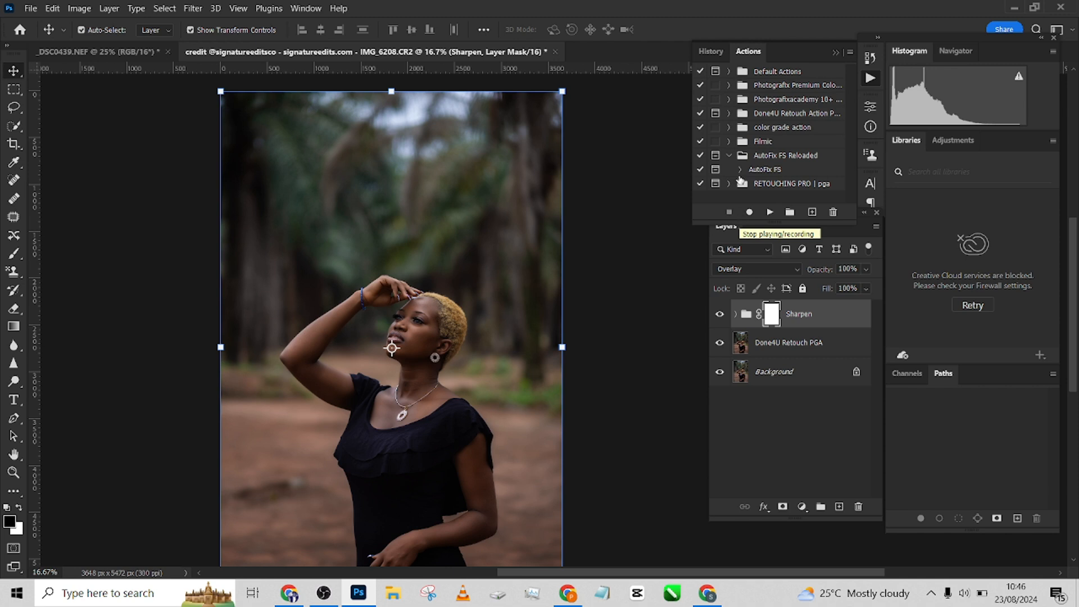
pyautogui.moveTo(783, 124)
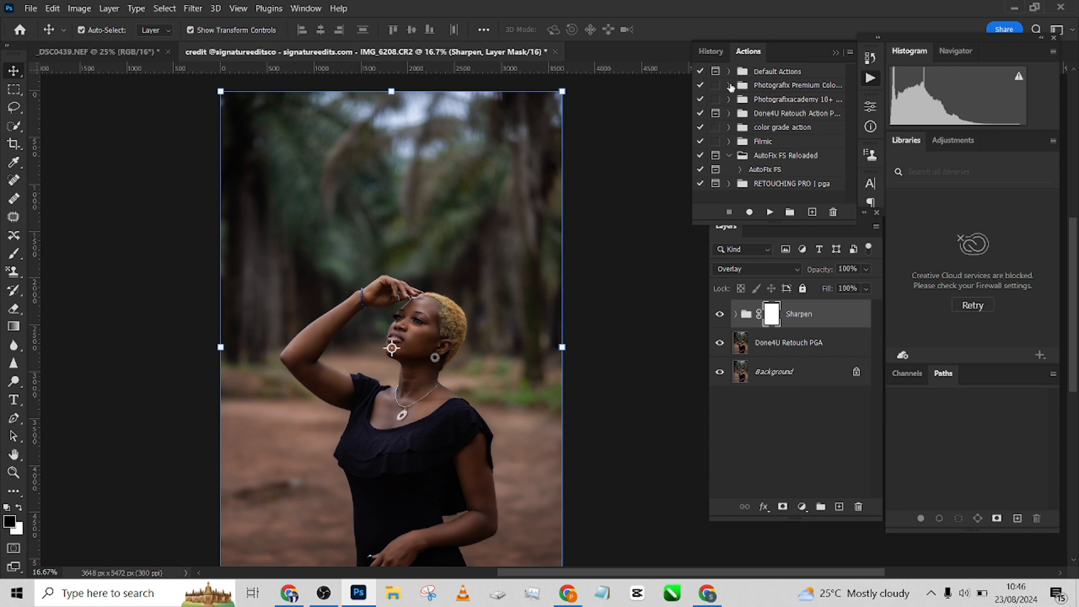
pyautogui.click(729, 85)
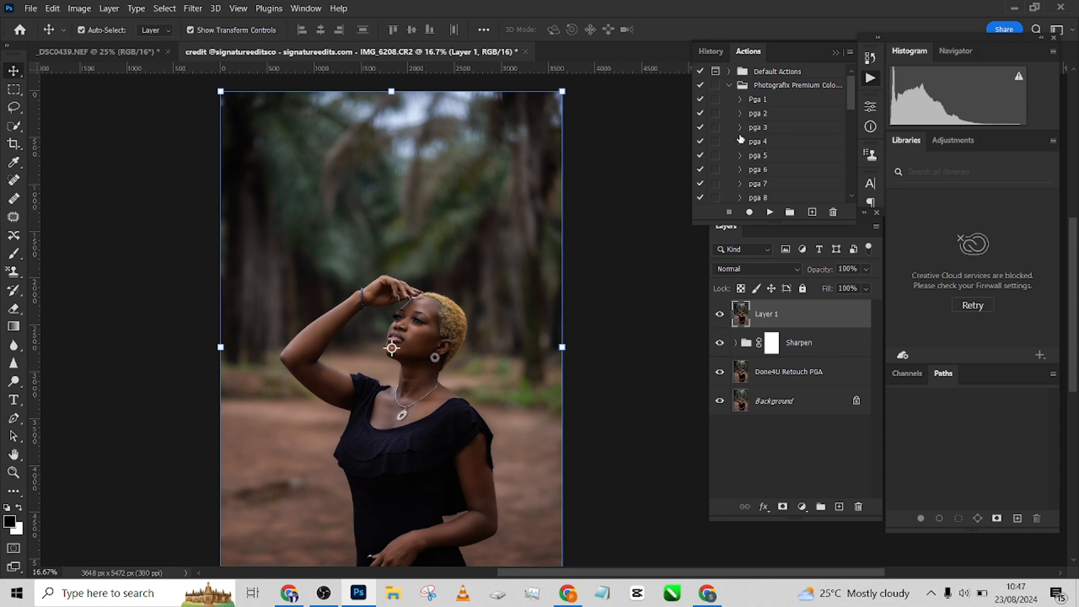
pyautogui.moveTo(769, 115)
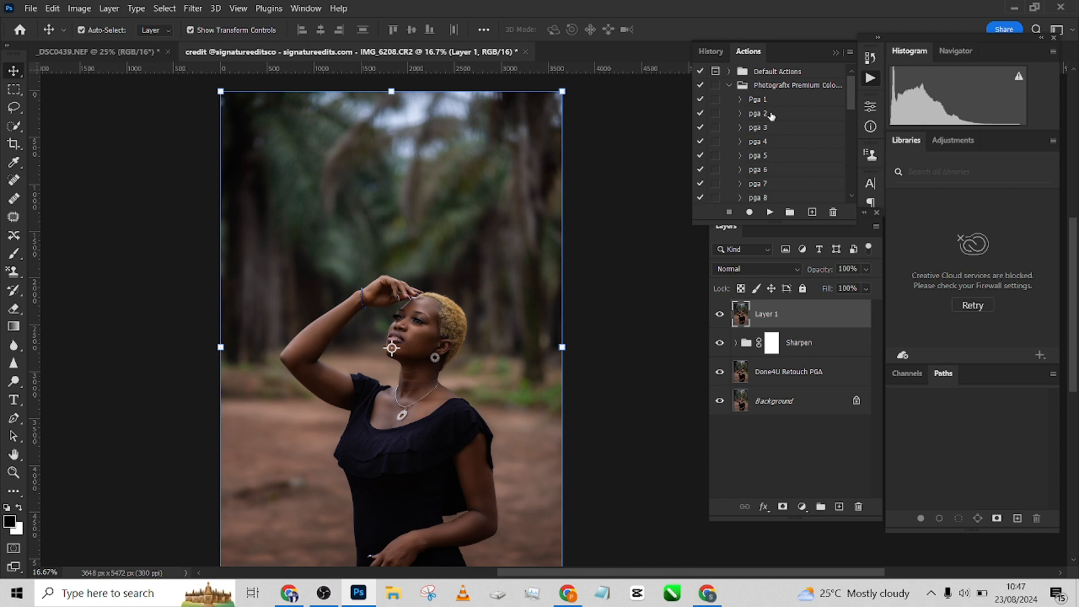
pyautogui.moveTo(791, 118)
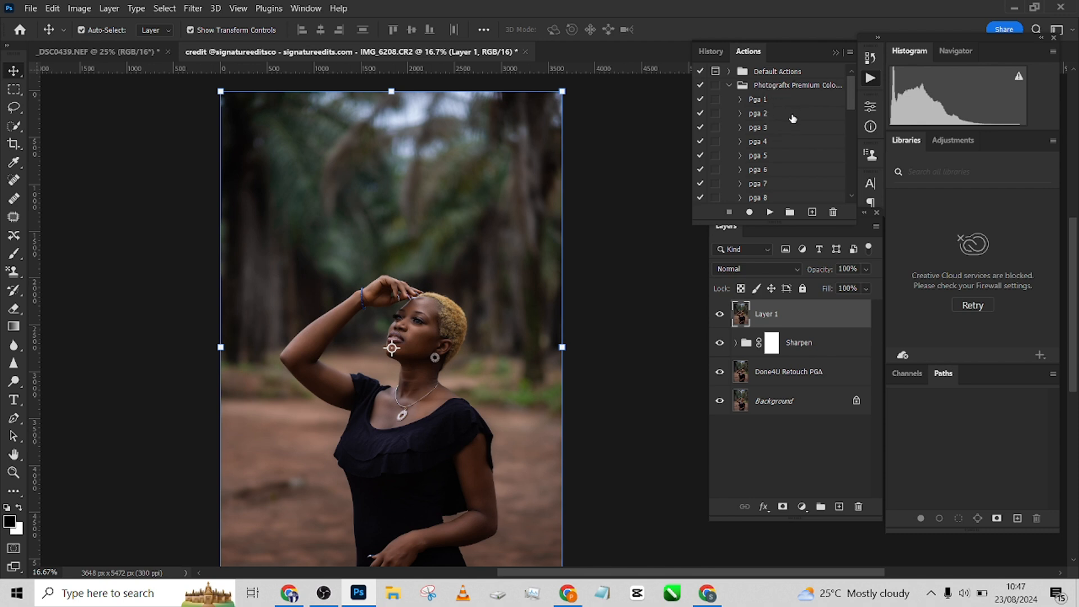
pyautogui.moveTo(768, 115)
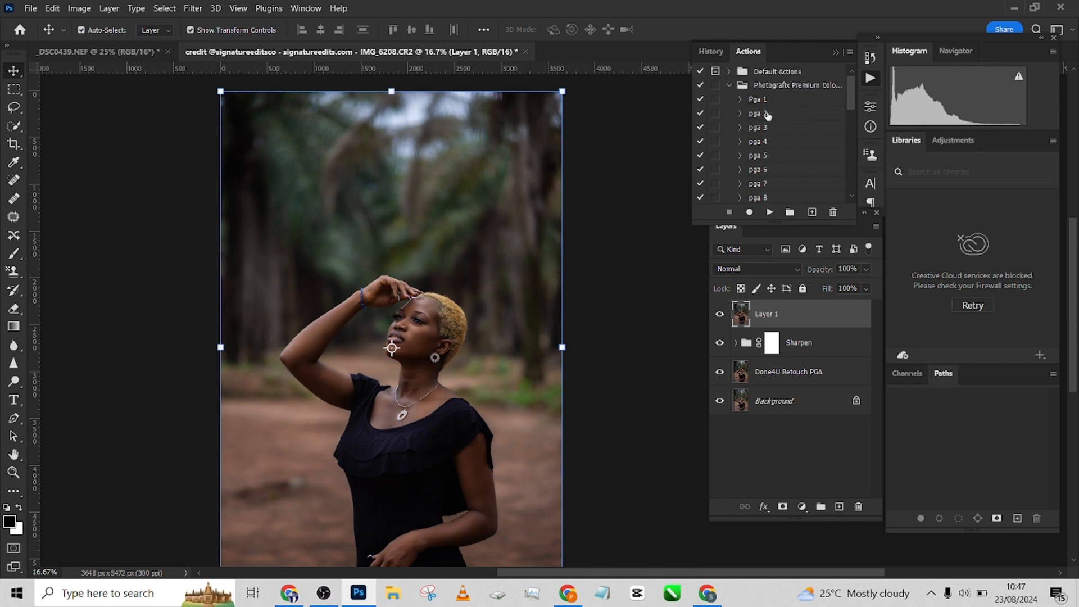
# - Run the pga 2 colour grade and collapse the resulting Clear group
pyautogui.click(756, 113)
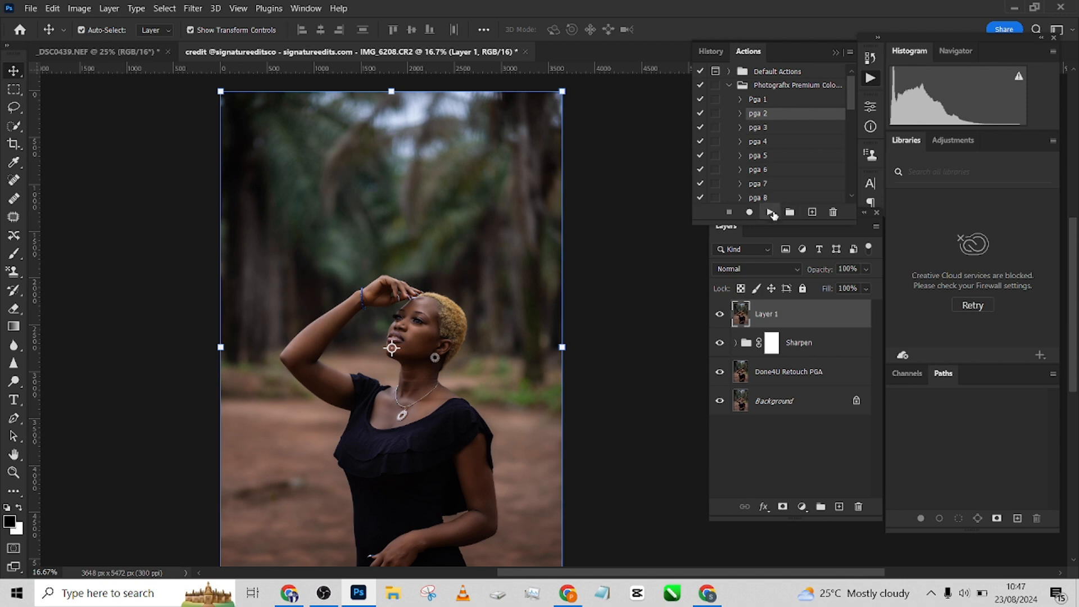
pyautogui.click(770, 212)
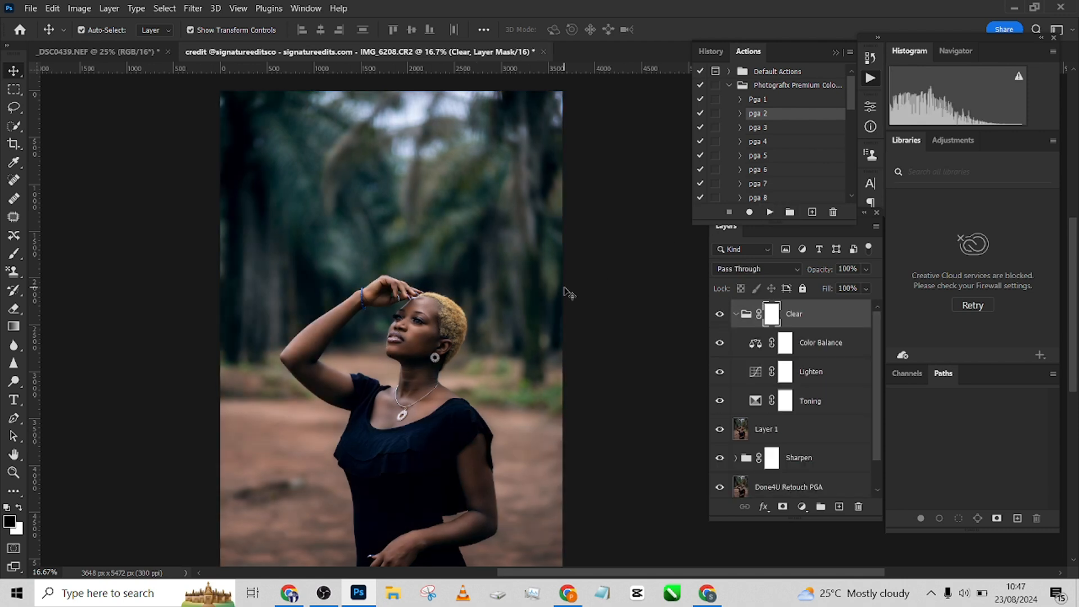
pyautogui.click(737, 314)
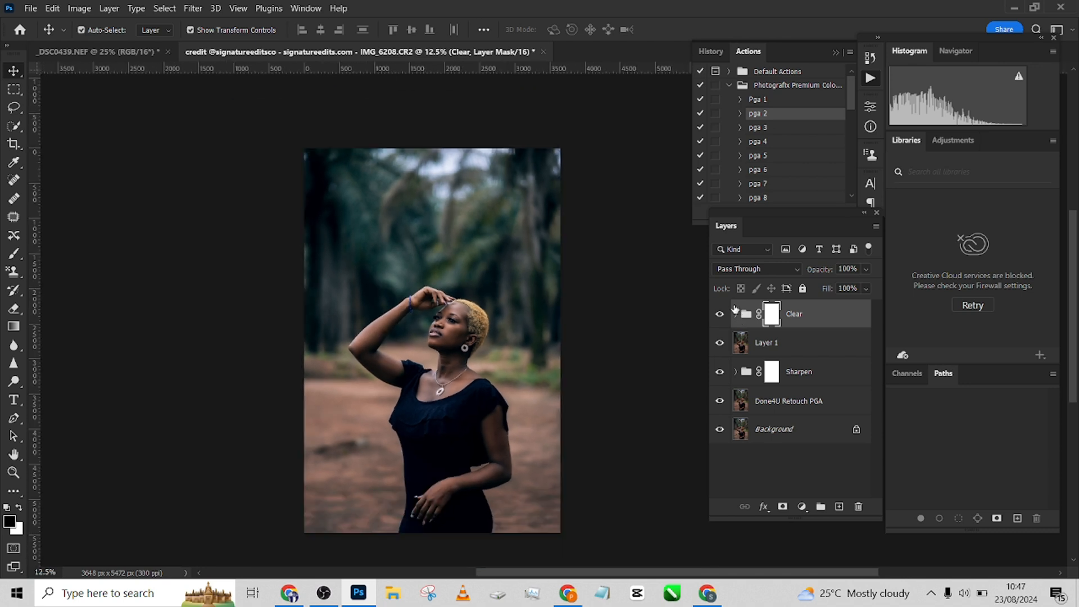
# - Toggle the Clear grade off and on twice to compare, leaving it visible
pyautogui.click(720, 314)
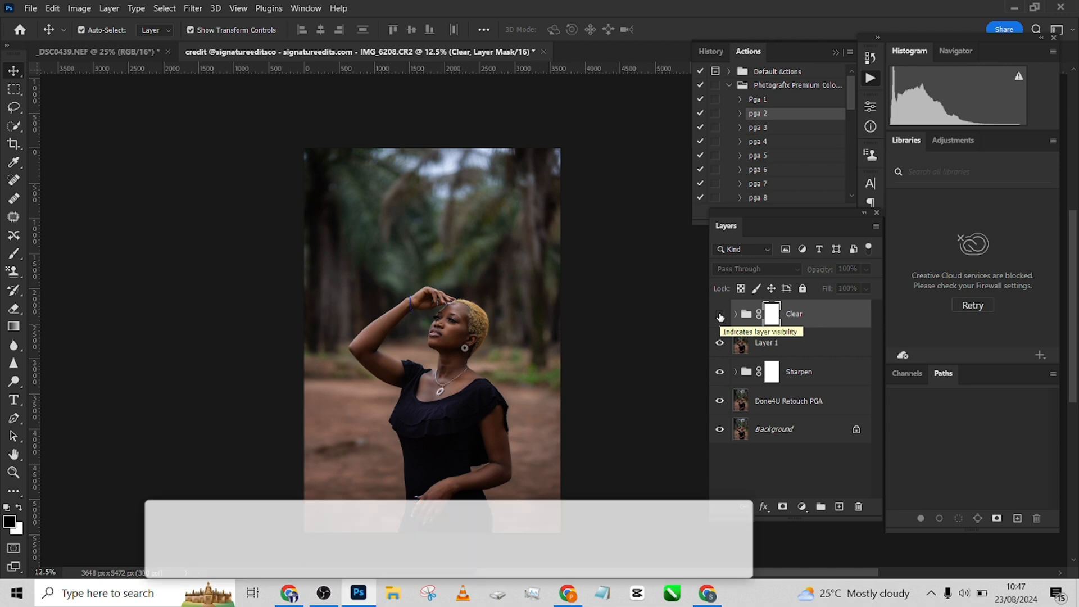
pyautogui.click(720, 314)
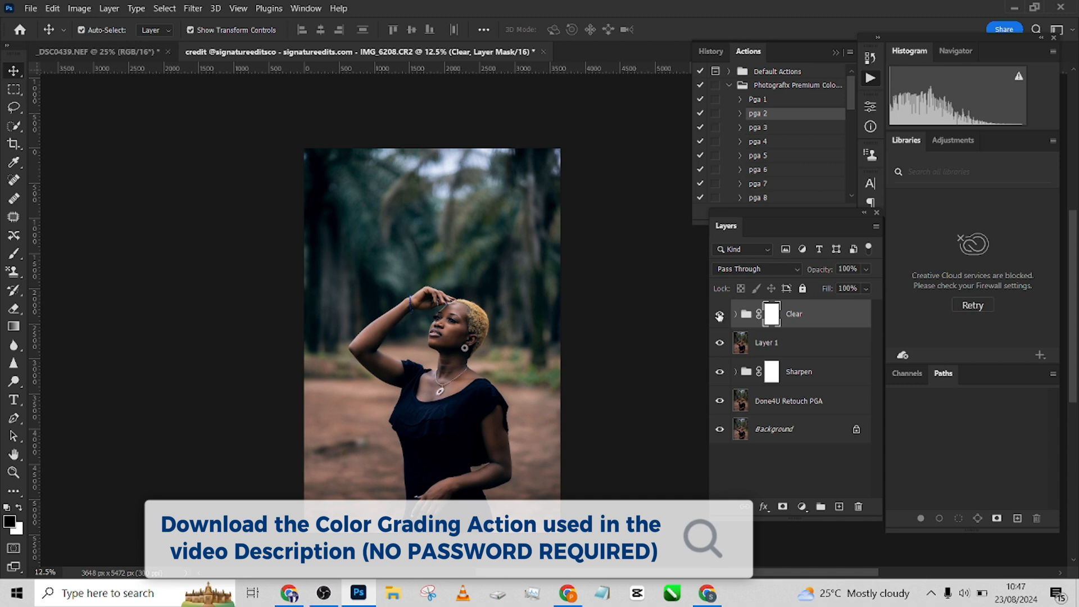
pyautogui.click(719, 313)
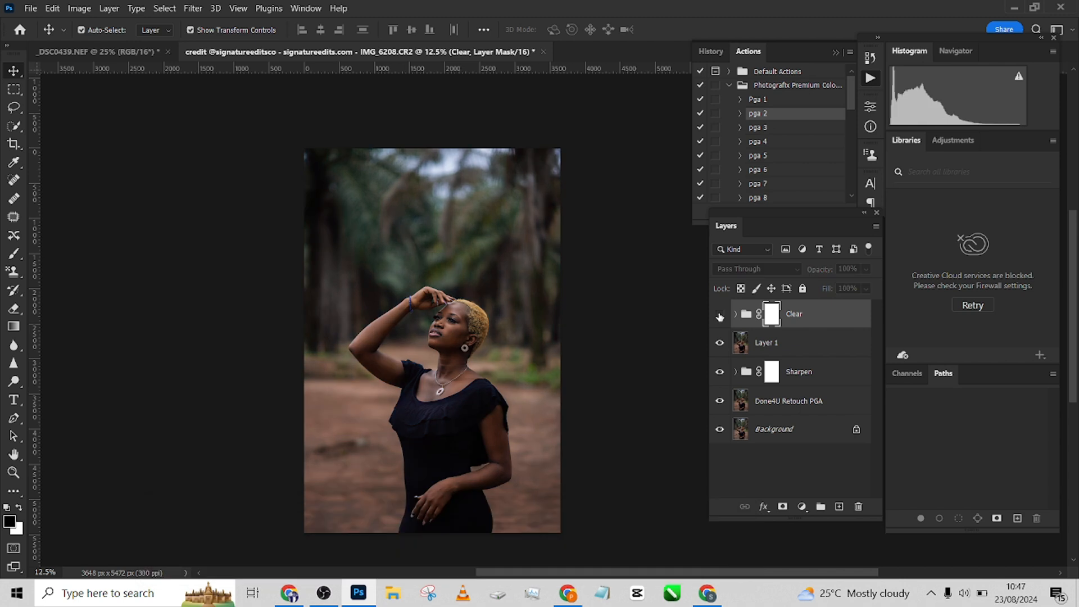
pyautogui.click(719, 314)
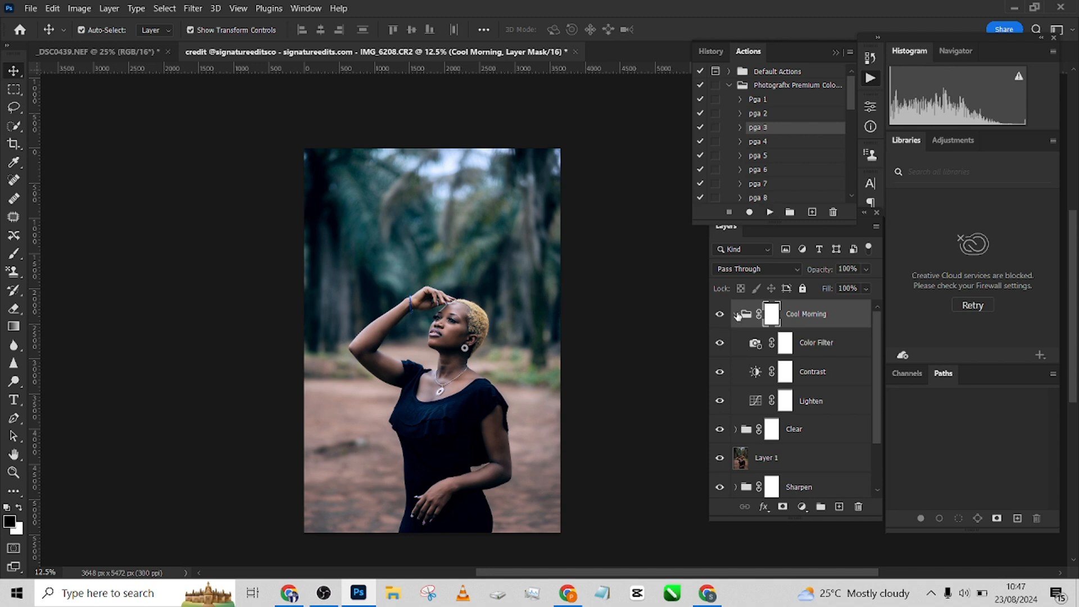
# - Collapse the Cool Morning group at 38% opacity and add the Clear group to the selection
pyautogui.click(734, 314)
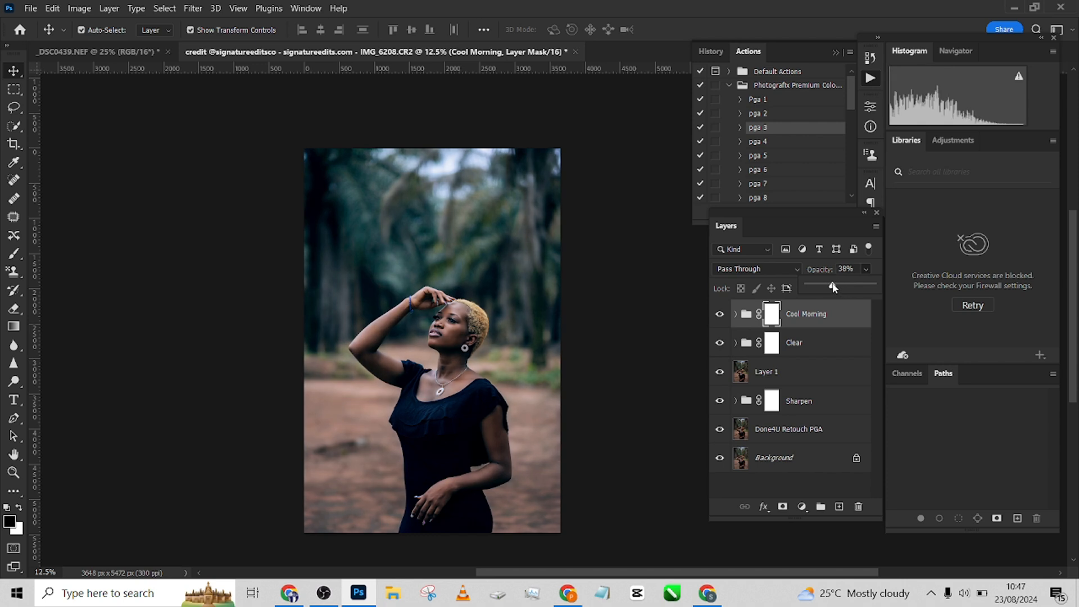
pyautogui.moveTo(820, 349)
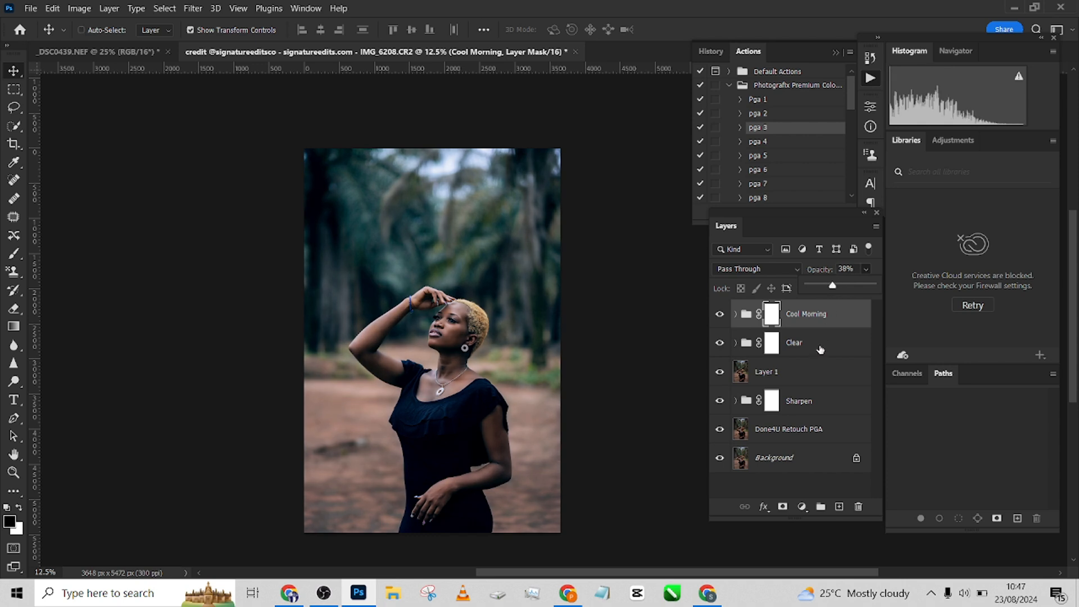
pyautogui.click(798, 342)
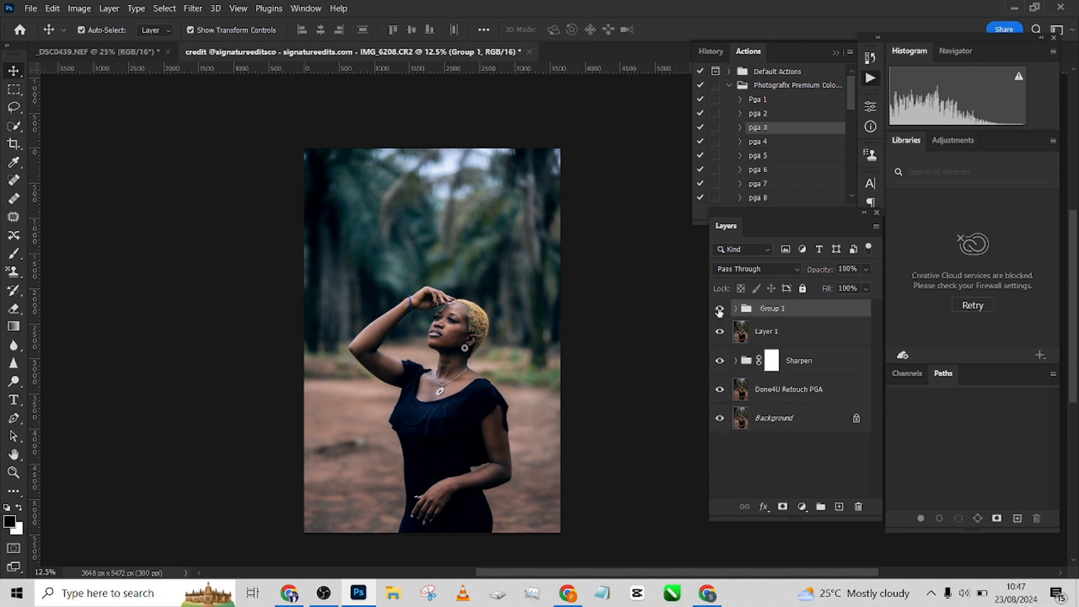
# - Hide and show Group 1's combined colour grade to compare, keeping it on
pyautogui.click(719, 308)
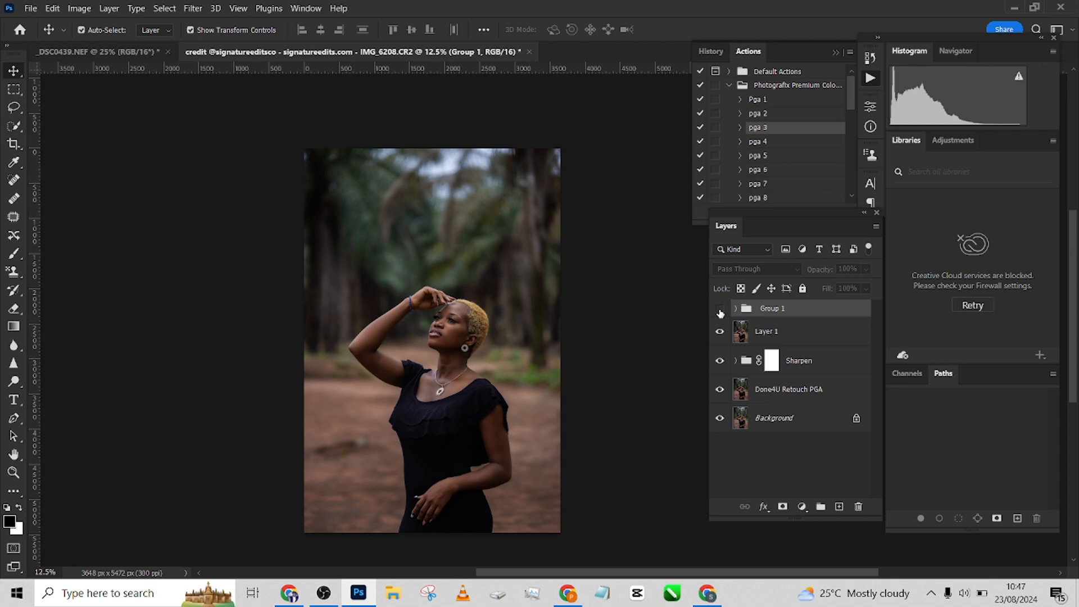
pyautogui.click(719, 308)
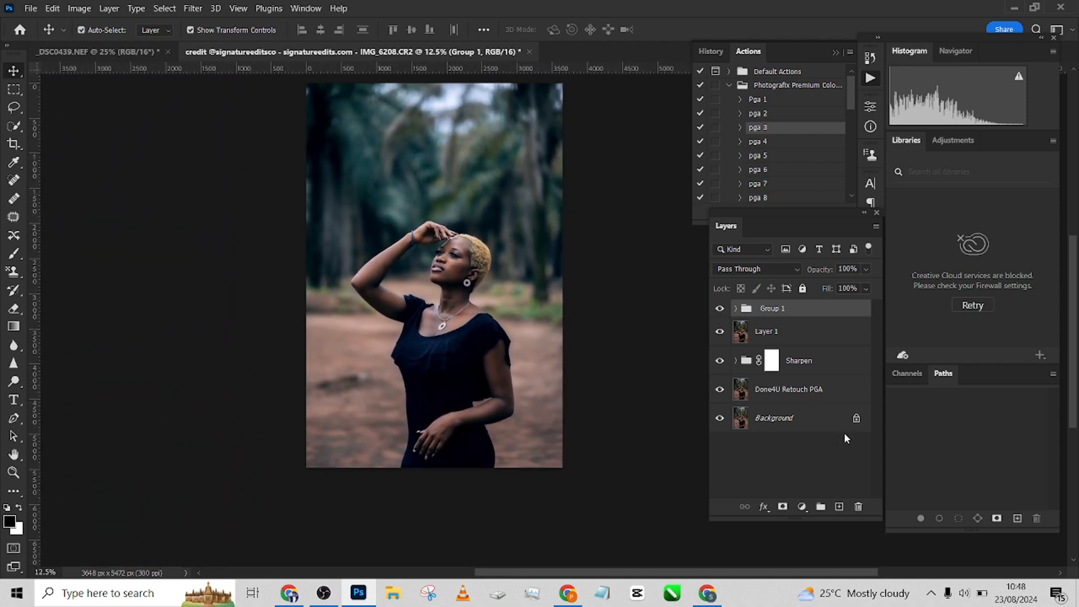
pyautogui.click(773, 419)
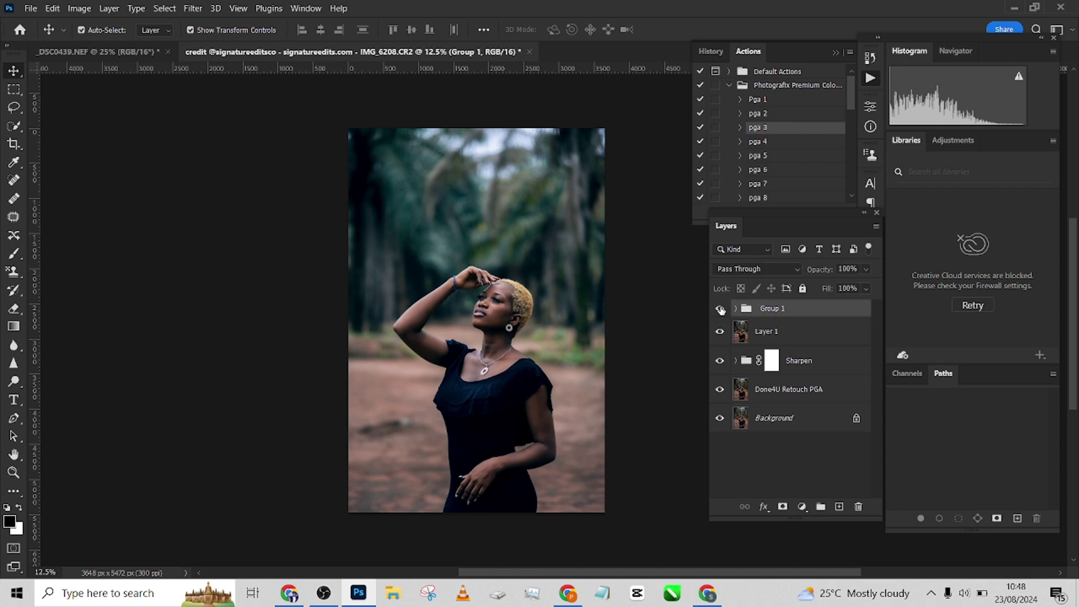
pyautogui.moveTo(720, 309)
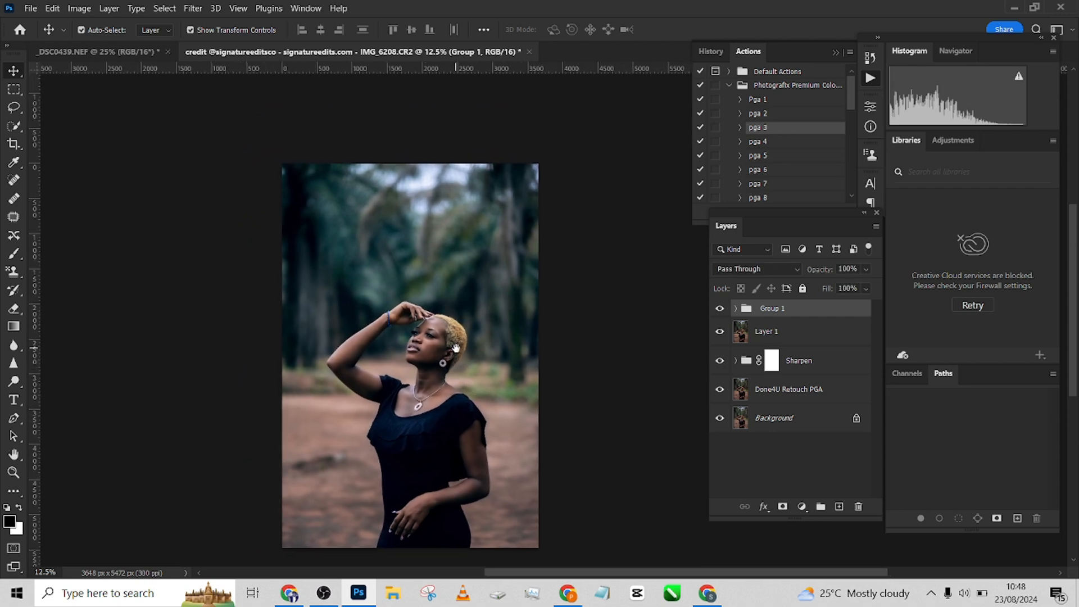
pyautogui.moveTo(470, 351)
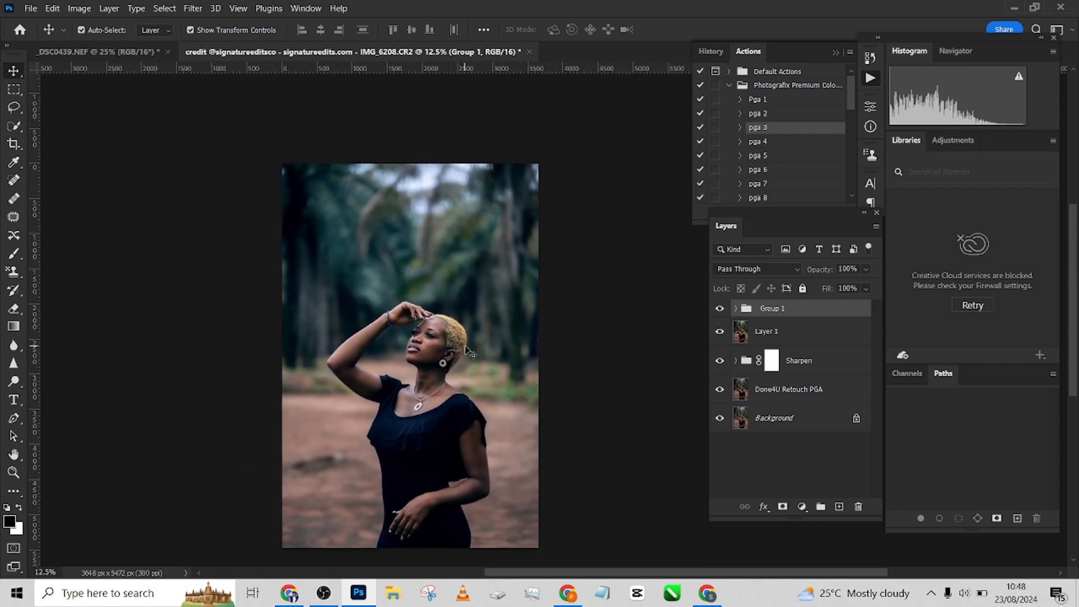